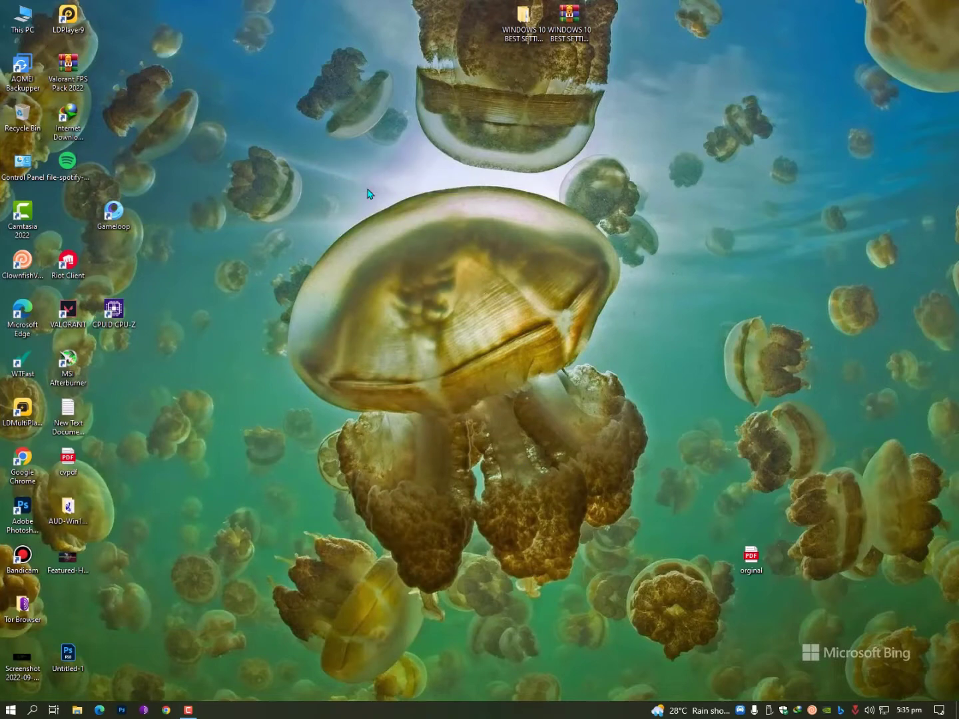
mouse_move(407, 245)
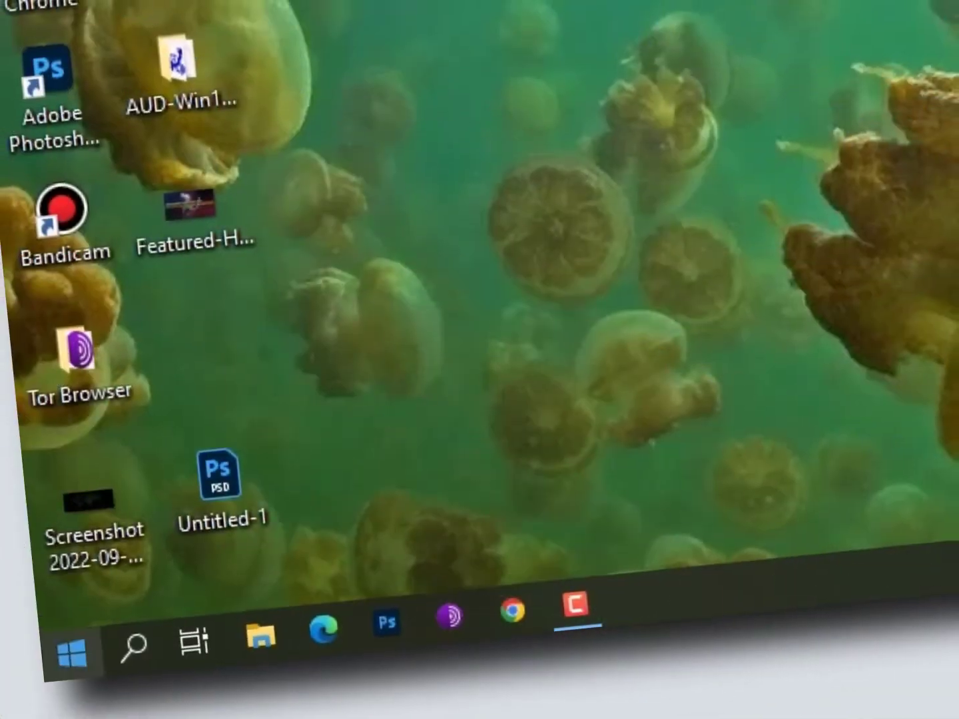
Launch the Control Panel from the Start menu
click(70, 653)
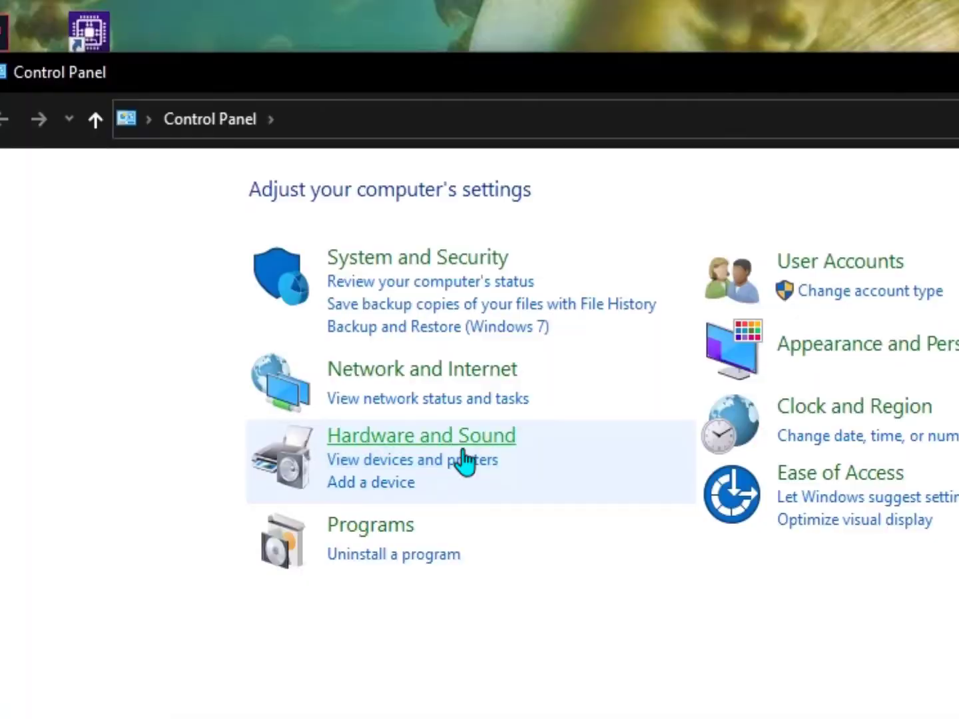
Go into Hardware and Sound, then the Sound device settings
click(421, 436)
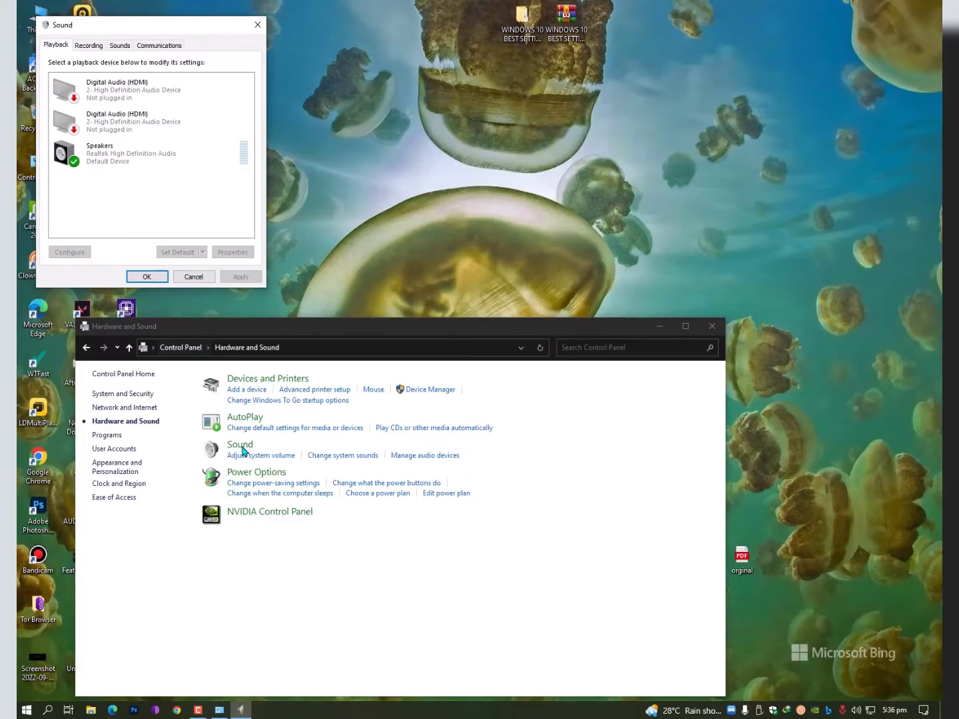
click(88, 45)
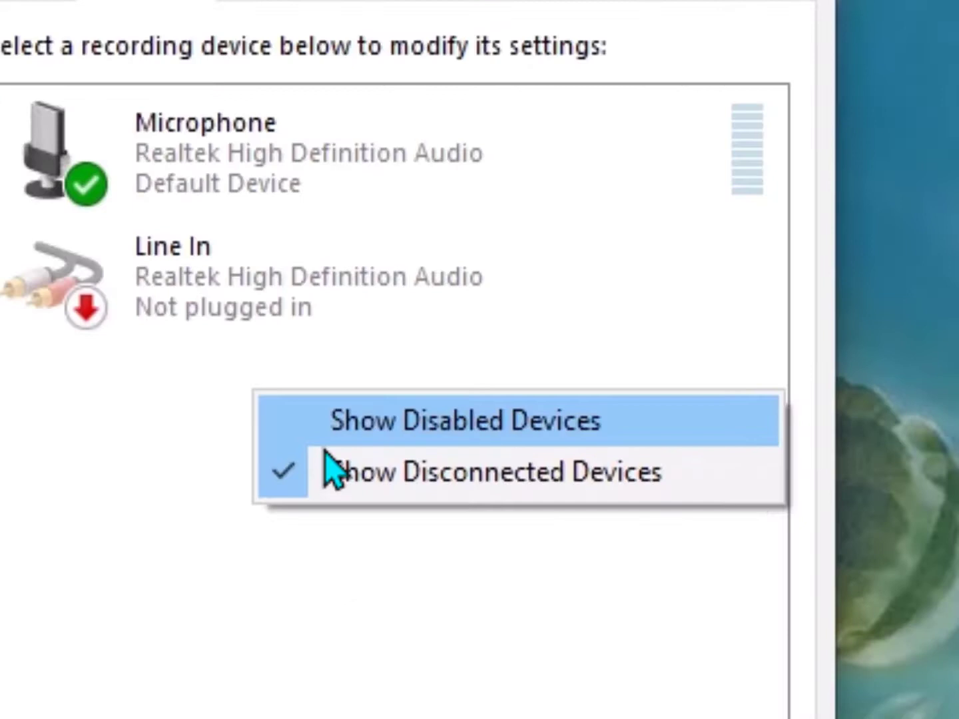
mouse_move(533, 453)
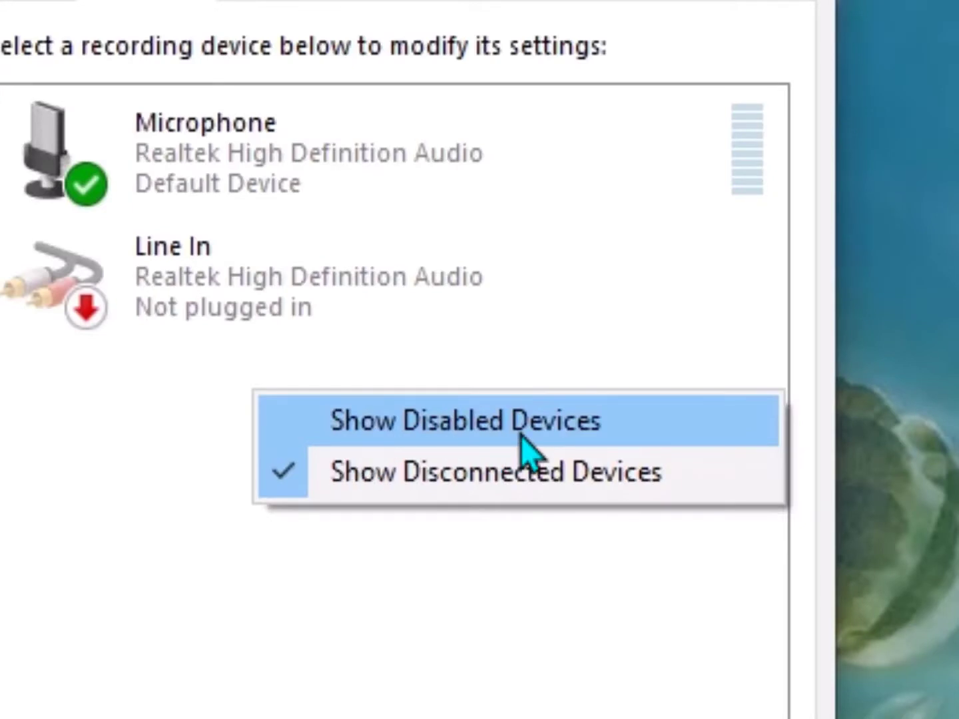
Show disabled devices, enable Stereo Mix, confirm with OK and close Control Panel
click(464, 421)
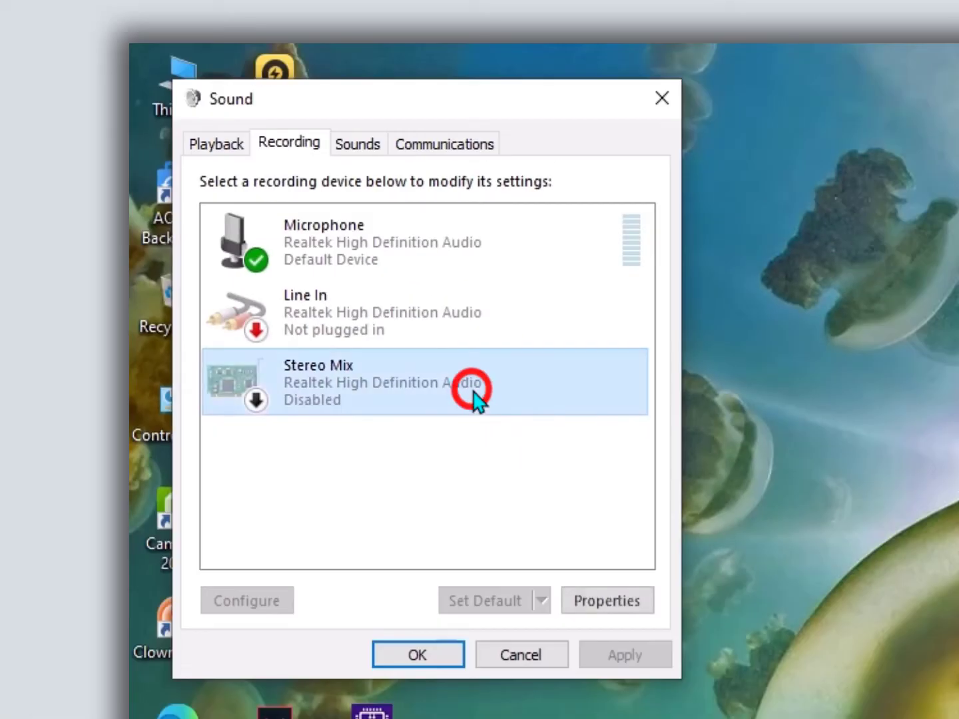
right_click(473, 389)
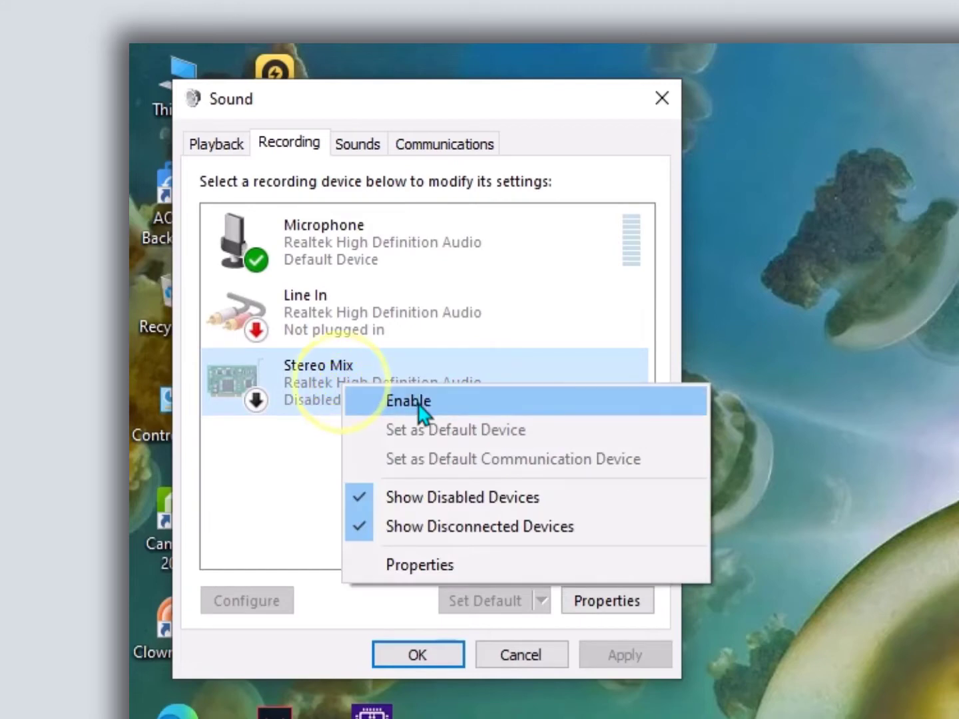
click(408, 401)
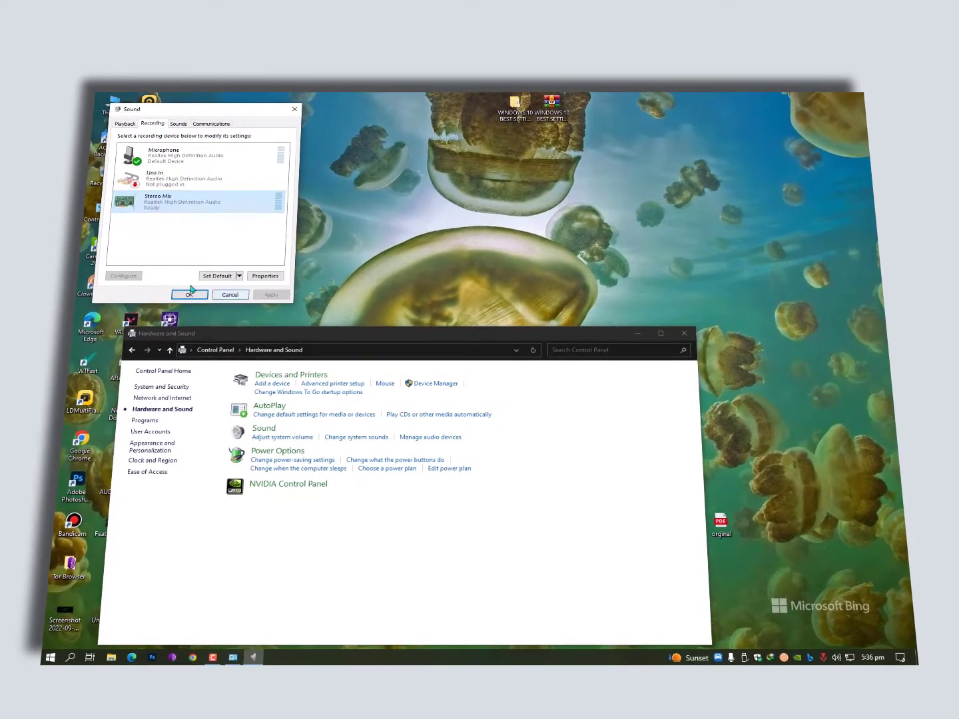
click(189, 294)
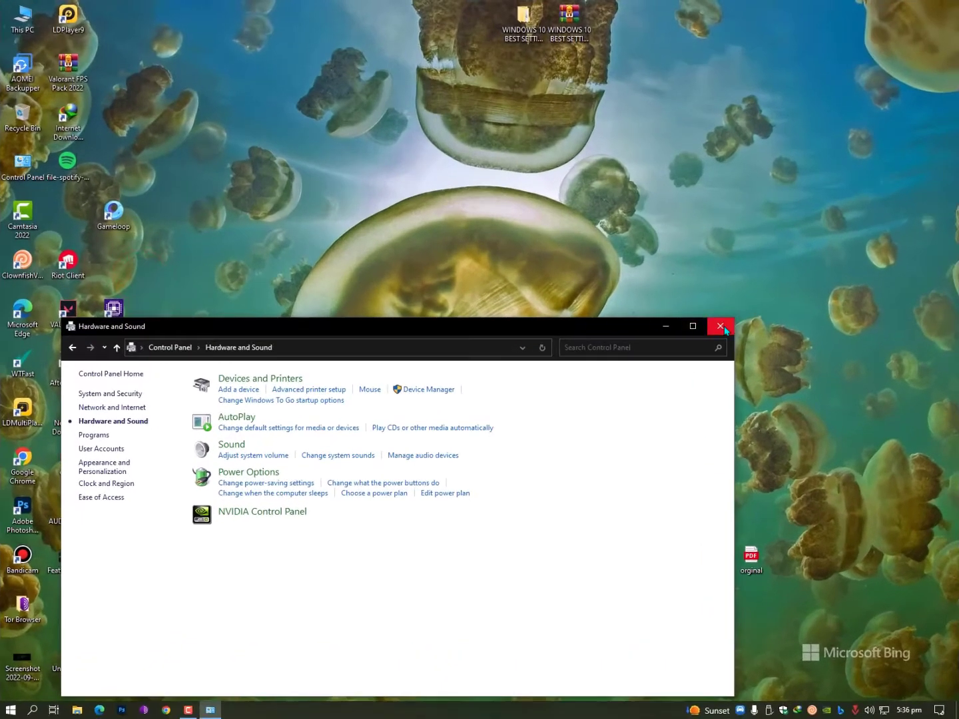
click(719, 326)
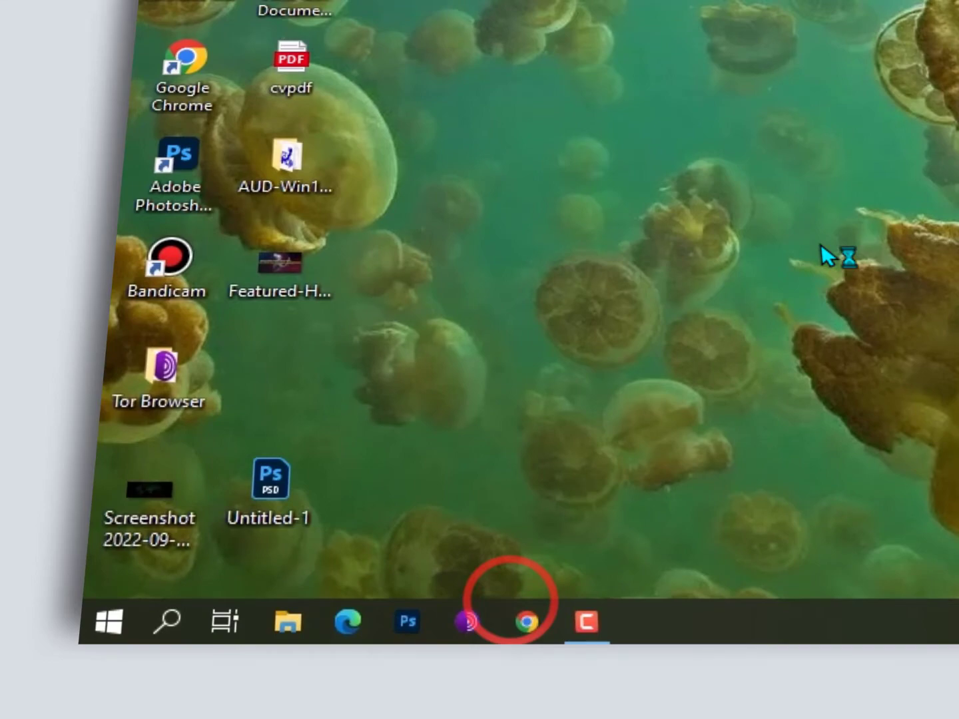
Launch Chrome and search Google for 'realtek'
click(523, 622)
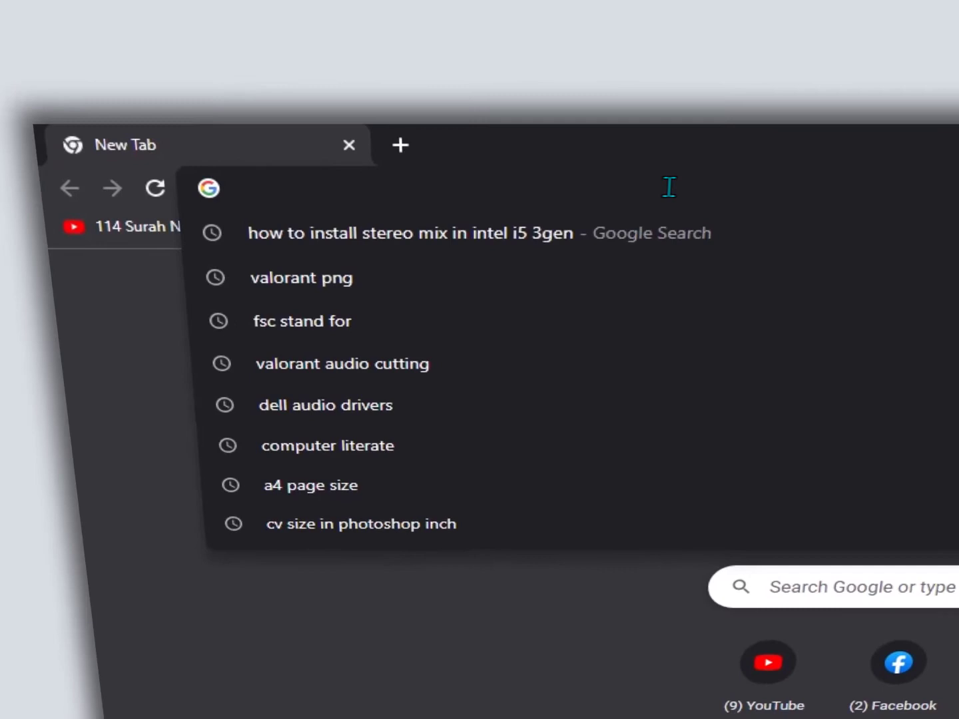
text(realtek&oq=realtek&aqs=chrome..69i57j46i67i199i465j35i39l2j69i60l4.2145j0j7&sourceid=)
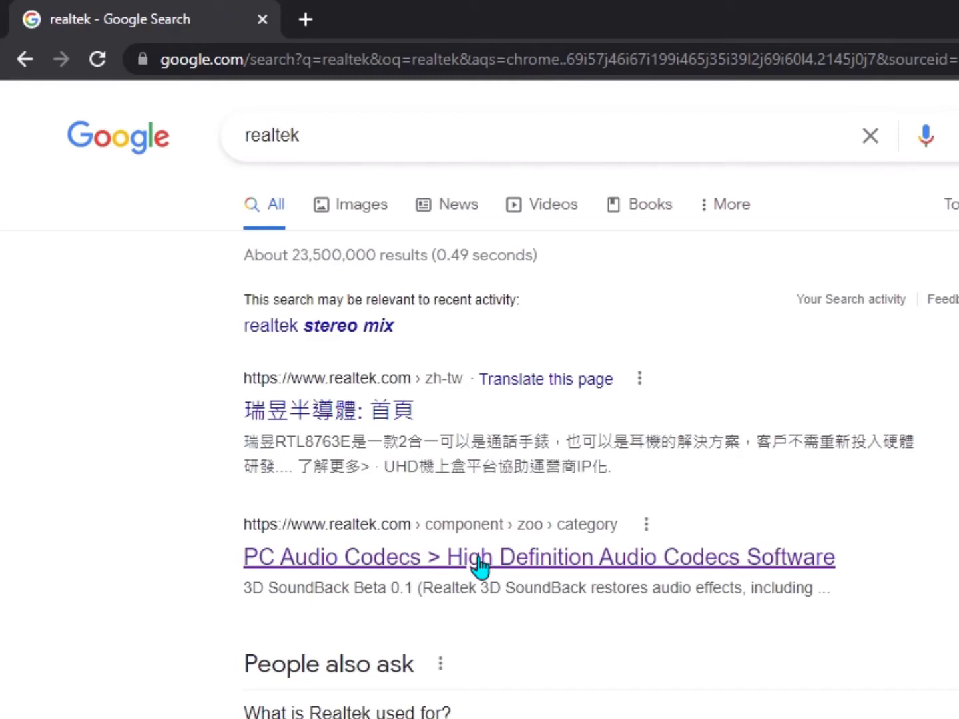
From the High Definition Audio Codecs page, download the 64bits Windows10 driver
click(538, 557)
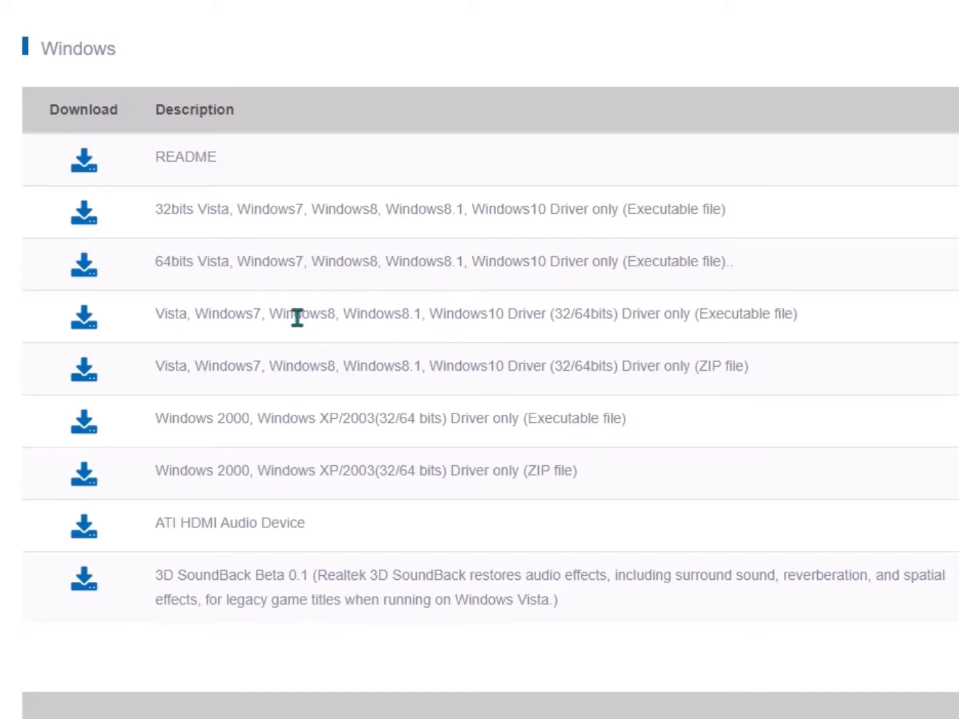
double_click(172, 261)
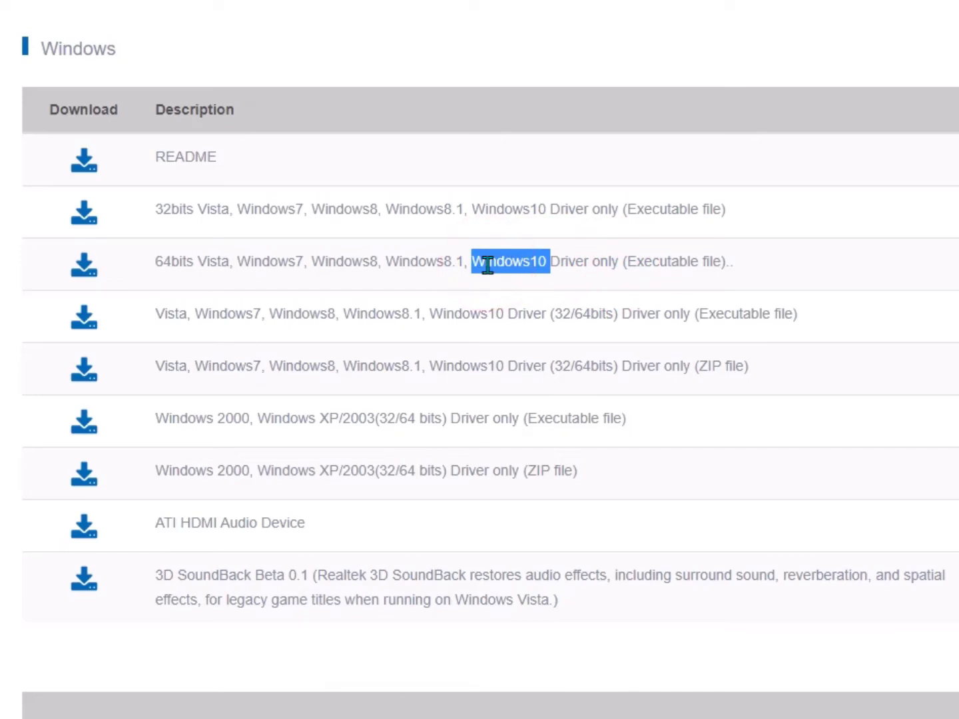
double_click(176, 261)
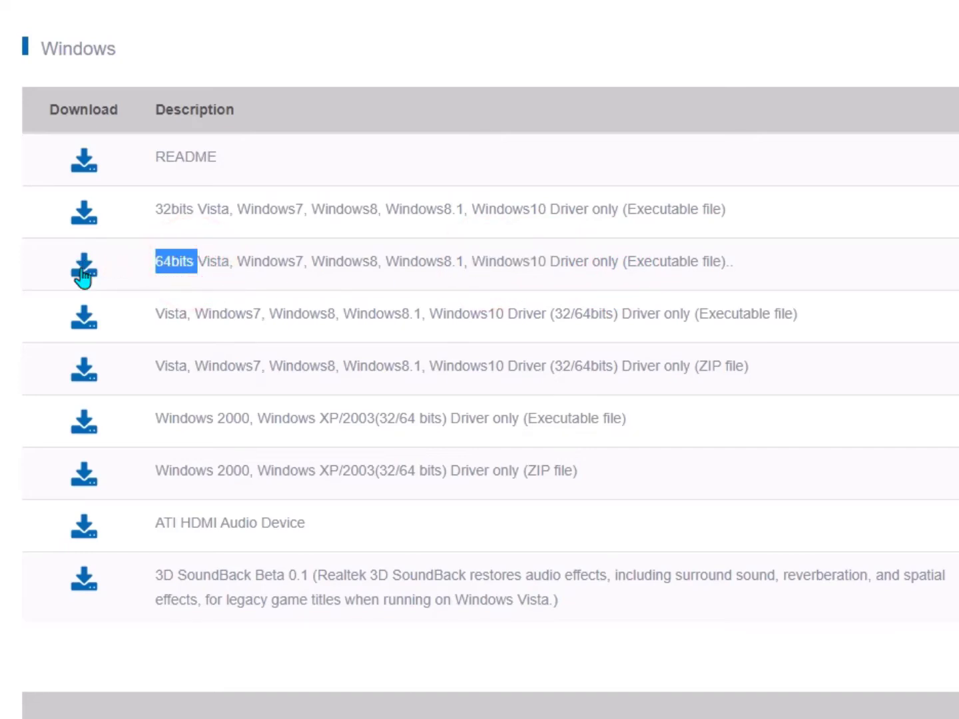
click(82, 265)
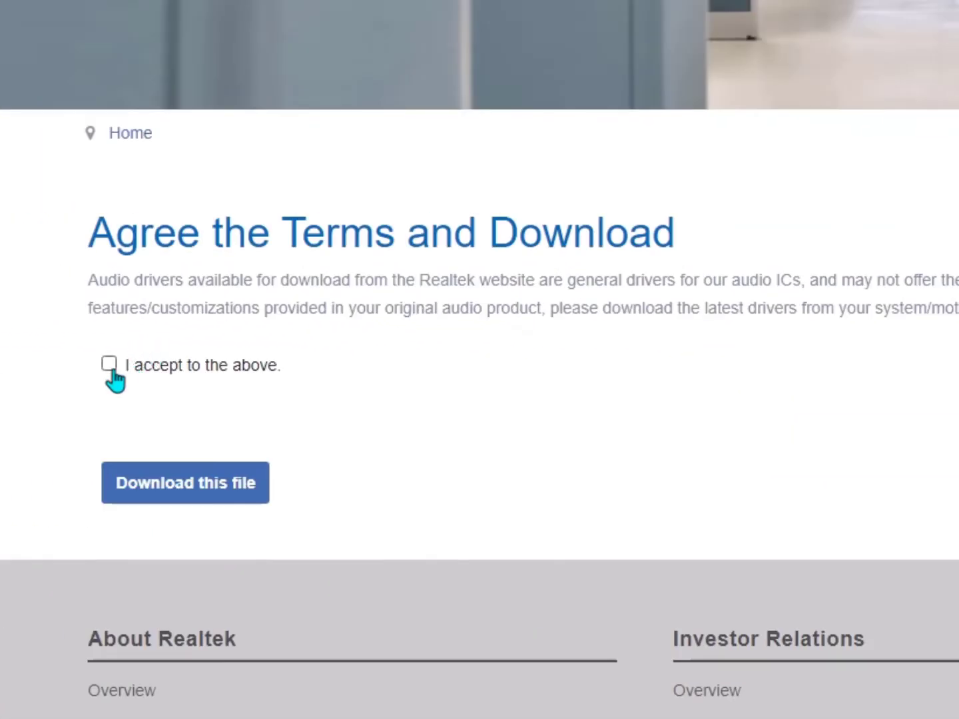
Tick 'I accept to the above' and request 'Download this file'
click(109, 363)
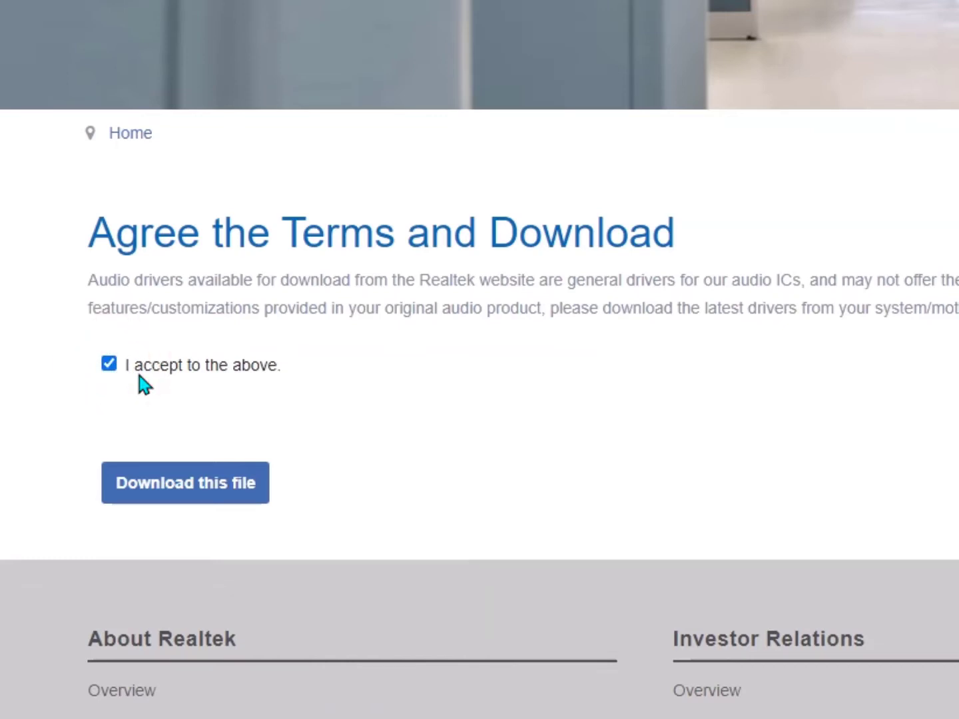
click(184, 482)
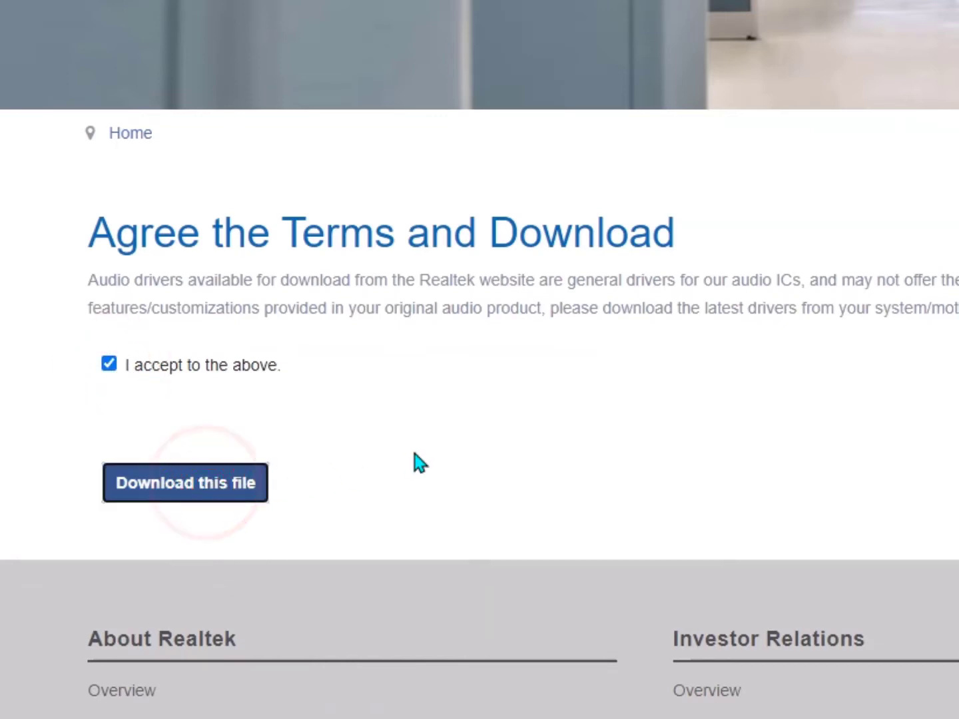
click(185, 482)
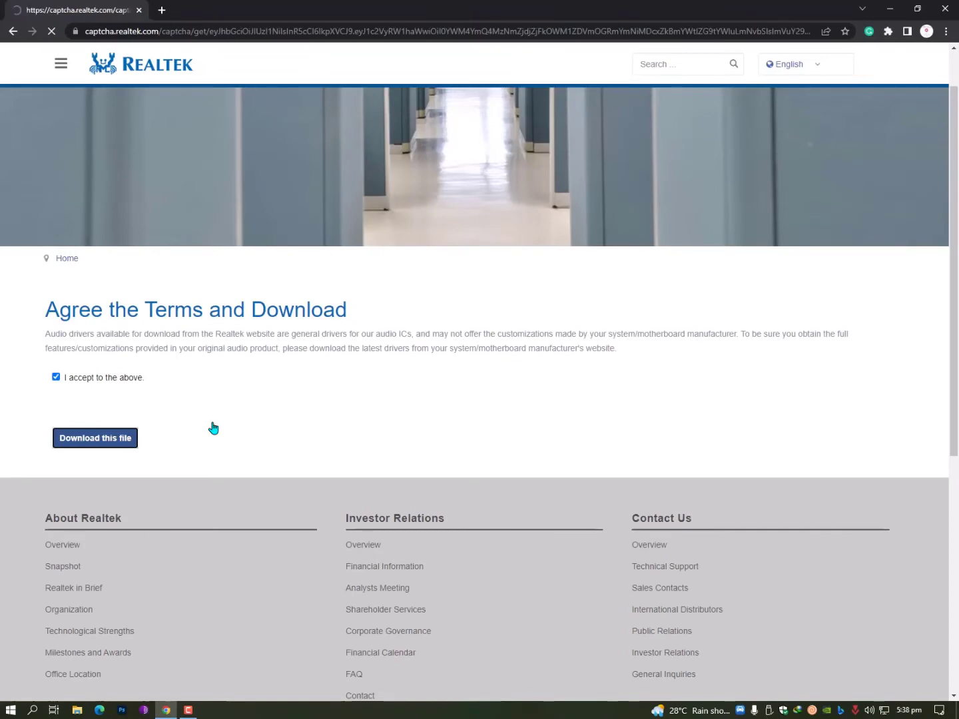
click(95, 437)
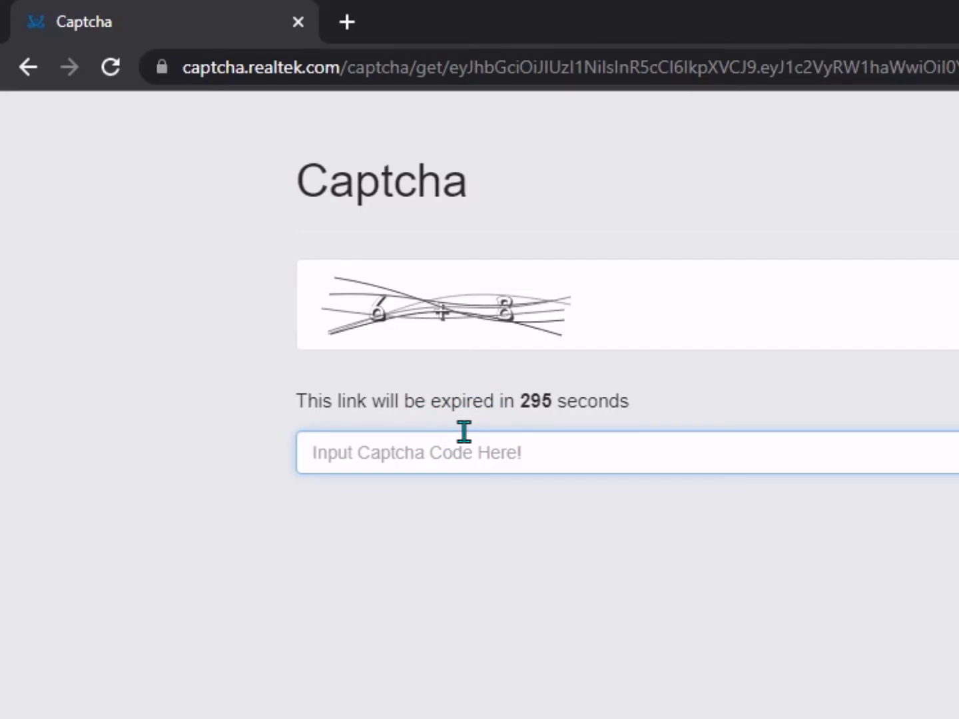
Answer the captcha with 9, submit with Go! and choose Start Download
text(9)
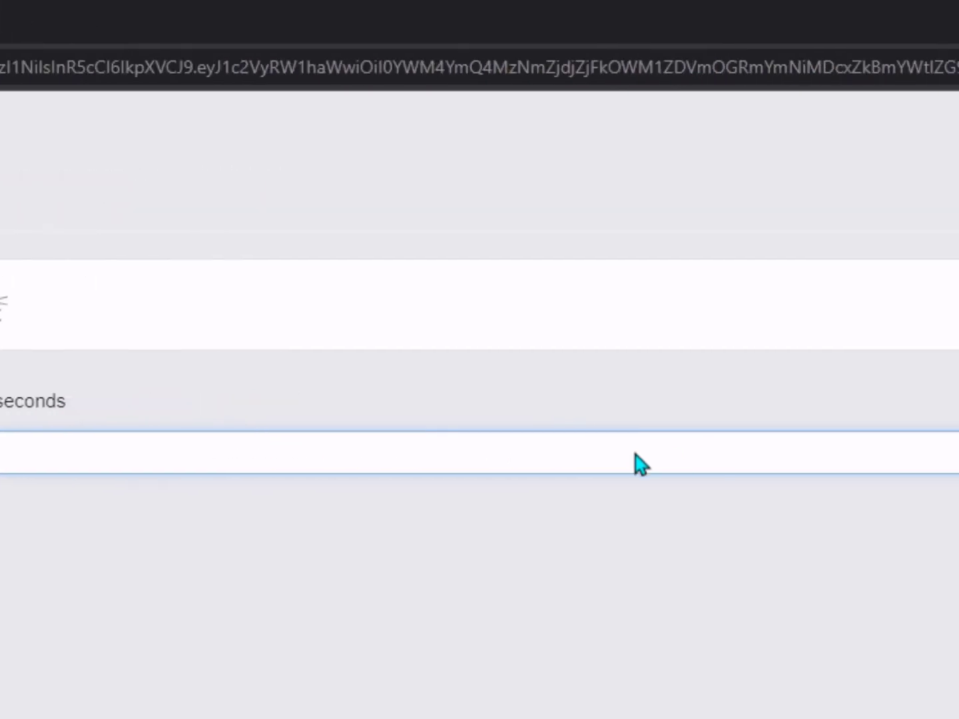
click(812, 237)
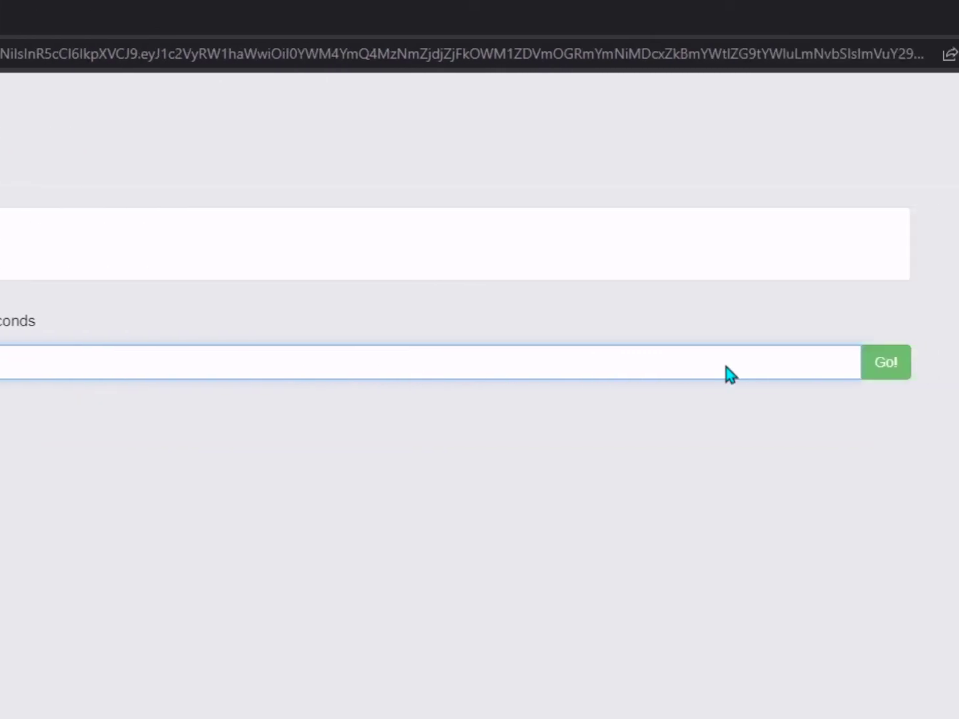
click(885, 363)
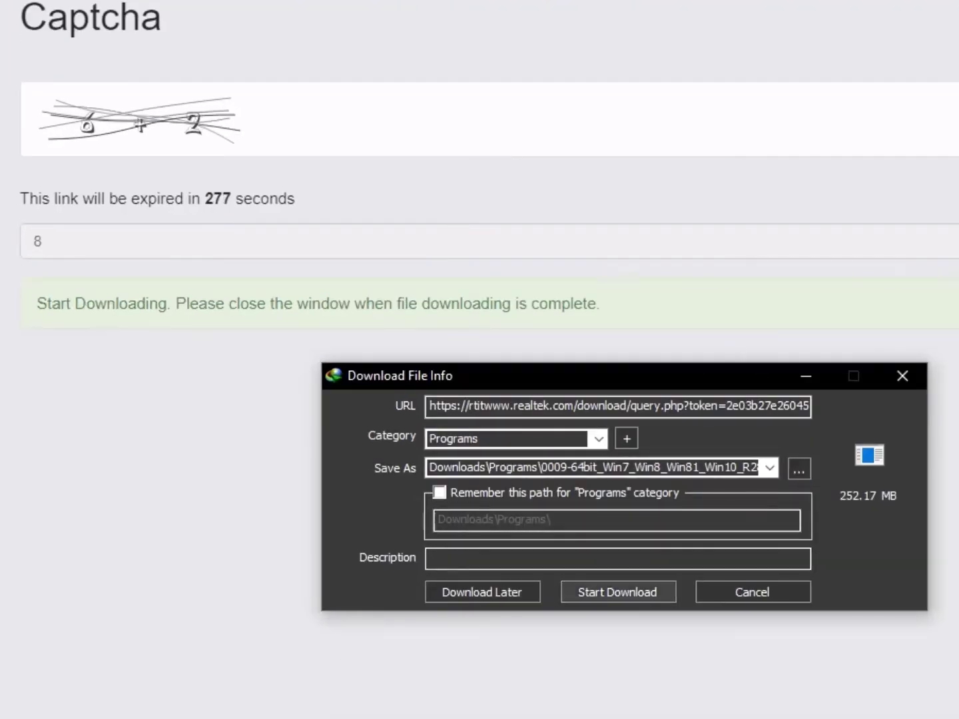
click(751, 591)
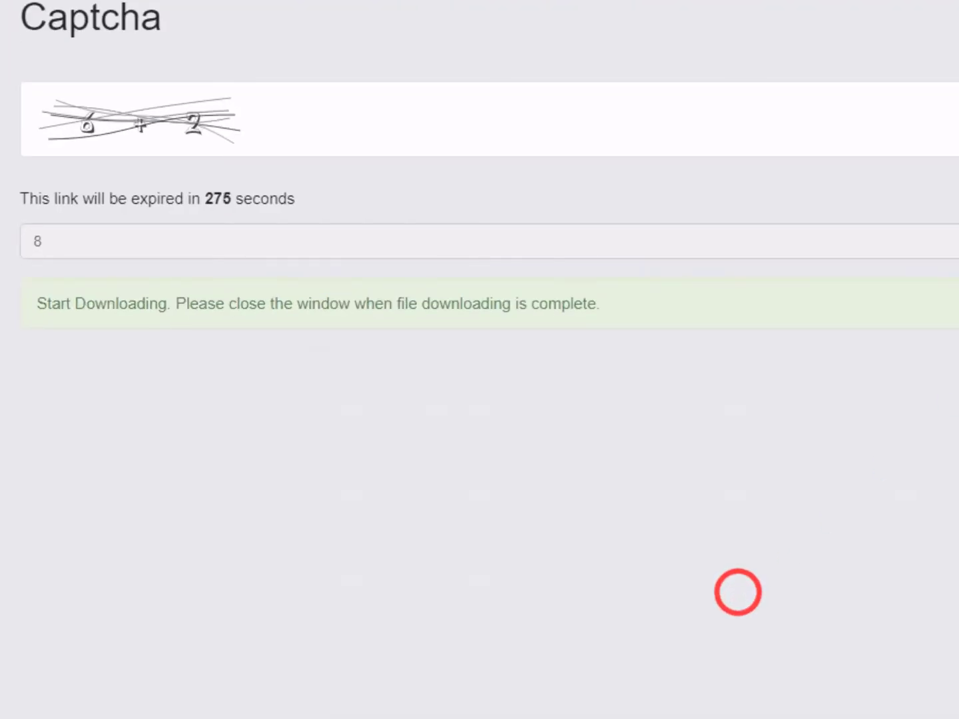